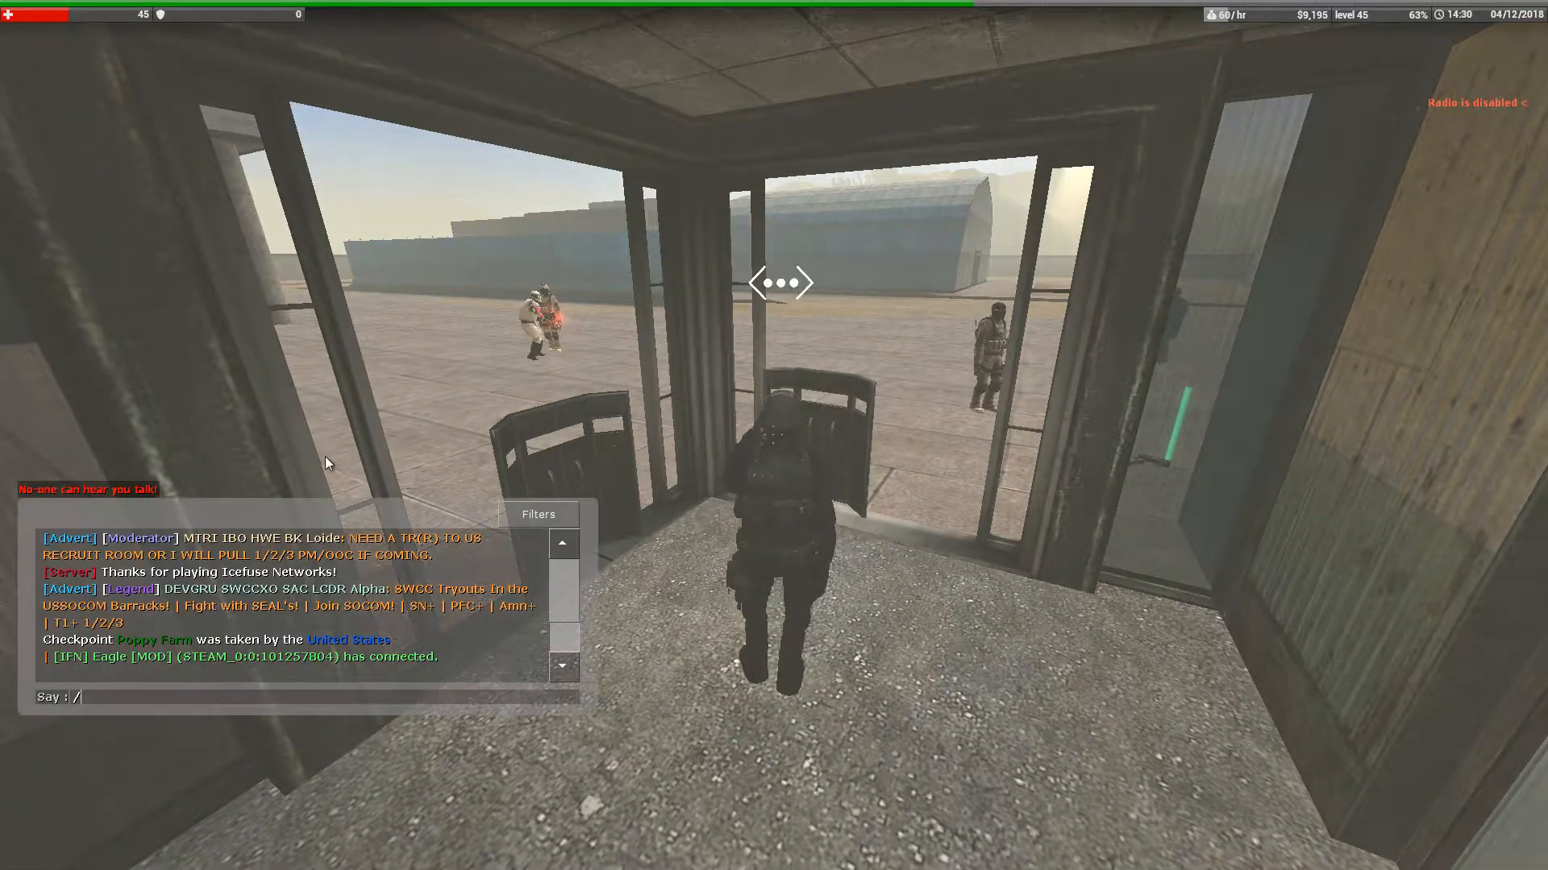
text(pm akr)
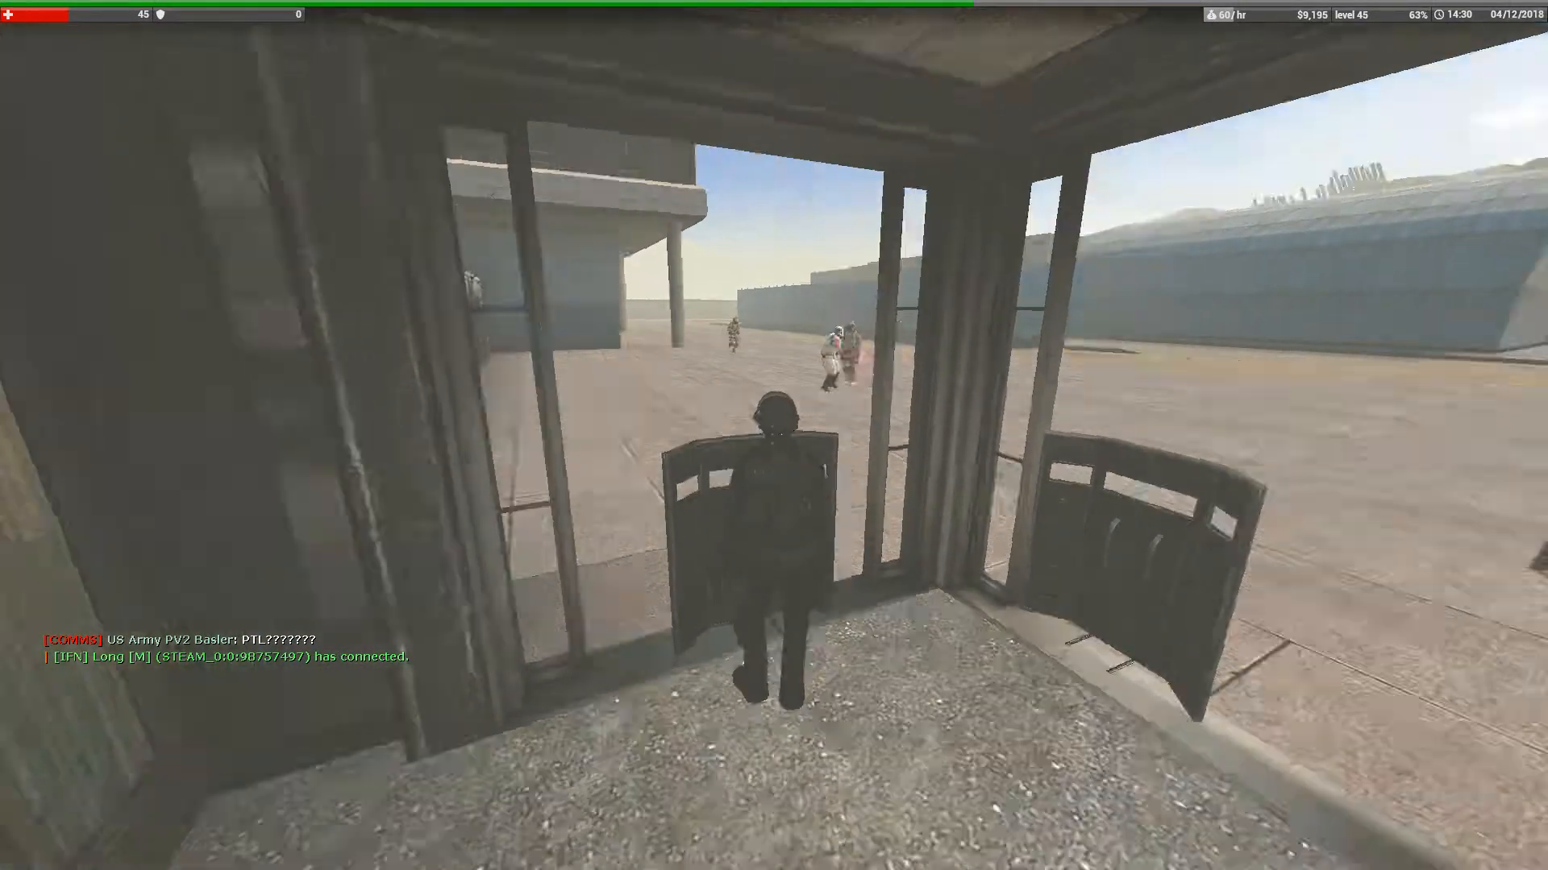
mouse_move(774, 435)
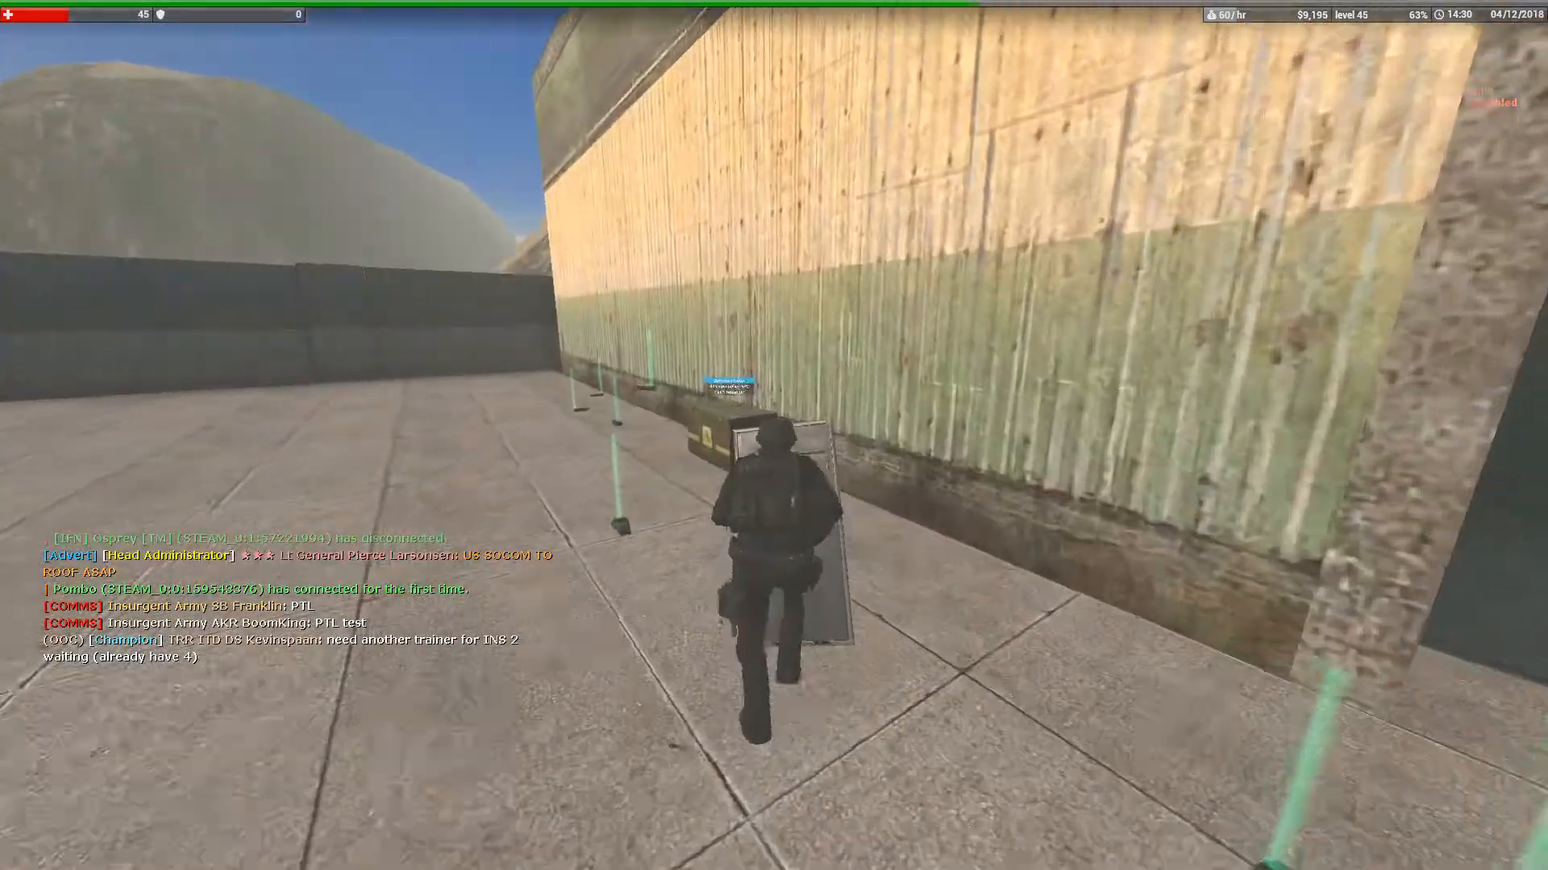
mouse_move(774, 435)
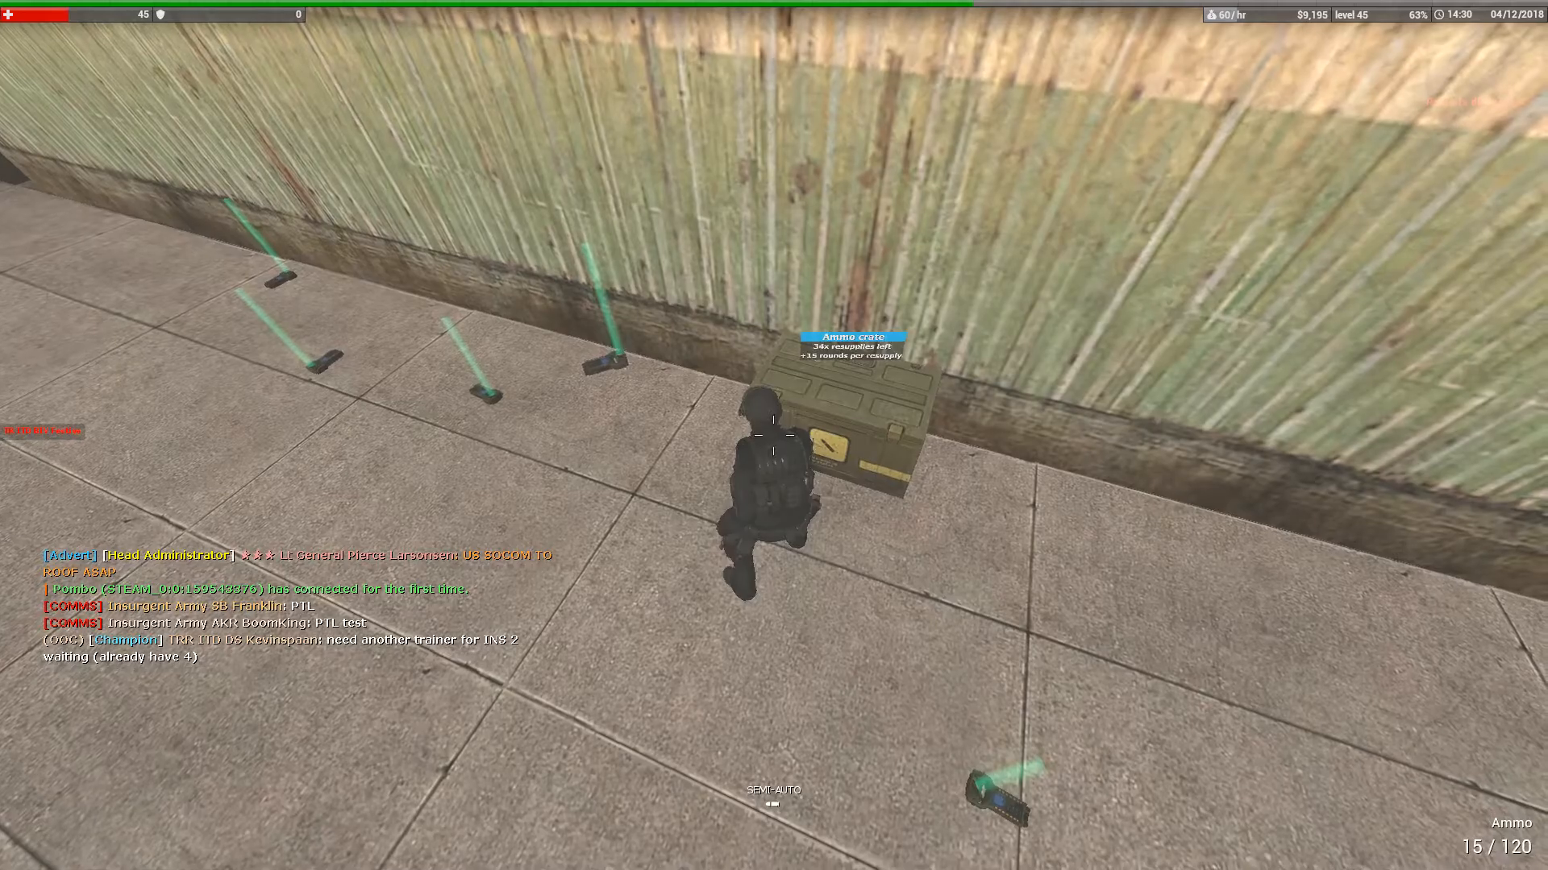